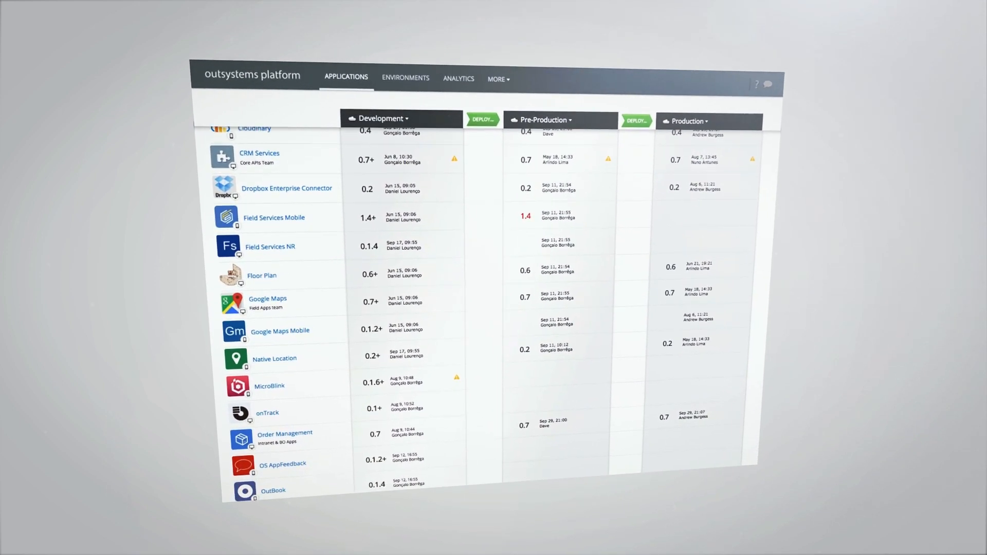
- Publish the Field Services app with 1-Click Publish from the logic flow editor
{"action": "scroll", "scroll_direction": "down", "scroll_amount": 3}
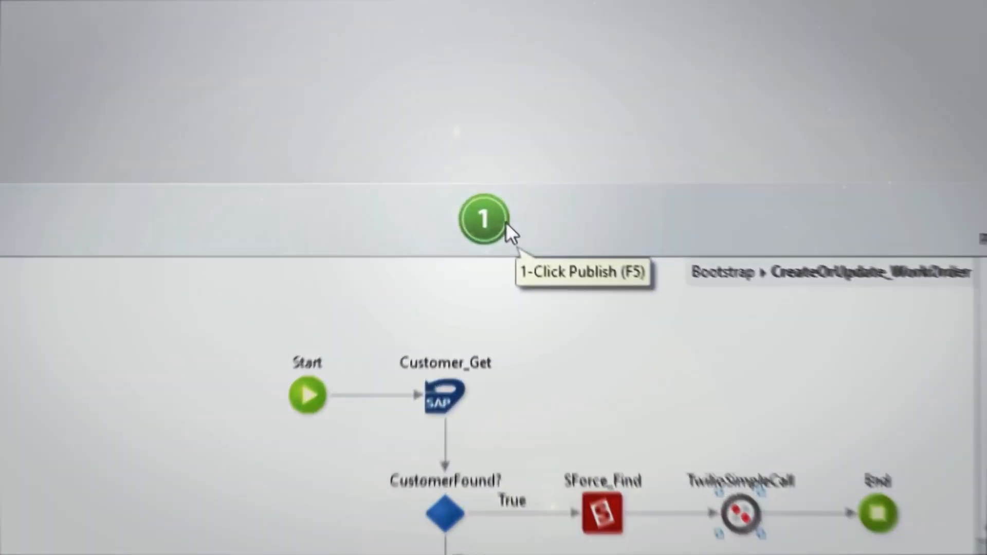
{"action": "left_click", "coordinate": [482, 219]}
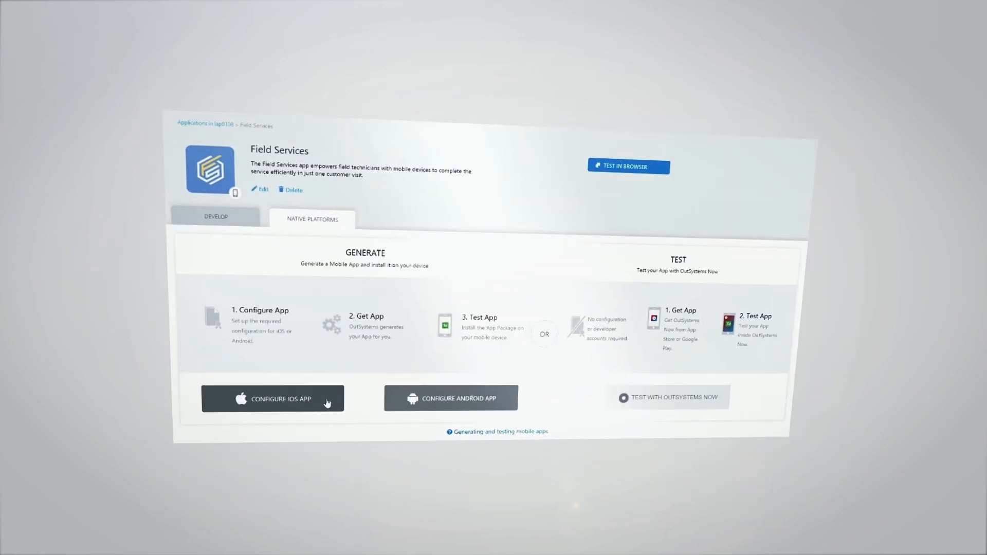
- Begin configuring the iOS app for Field Services from Native Platforms
{"action": "left_click", "coordinate": [272, 398]}
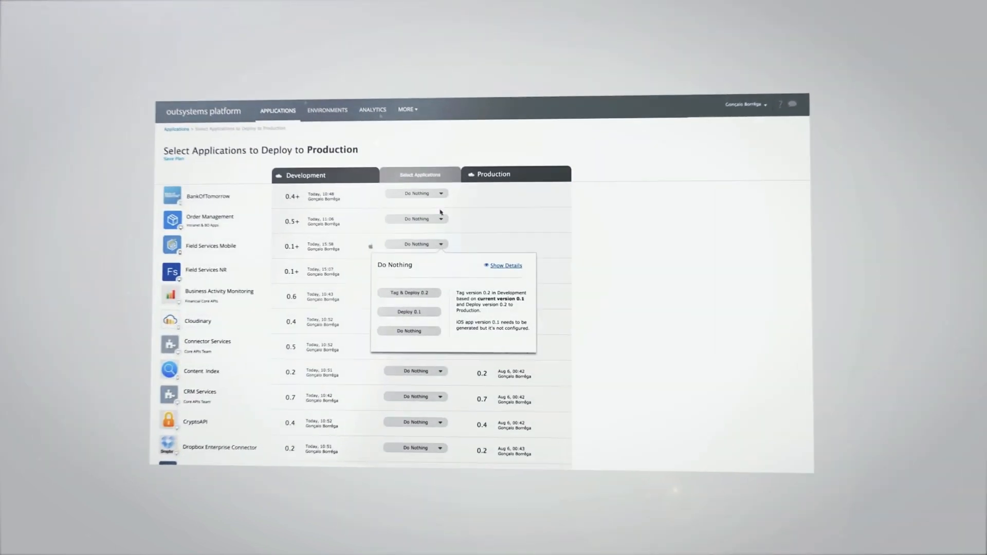
- Tag and deploy Field Services Mobile and NR 0.2, validate the plan, and continue
{"action": "left_click", "coordinate": [408, 293]}
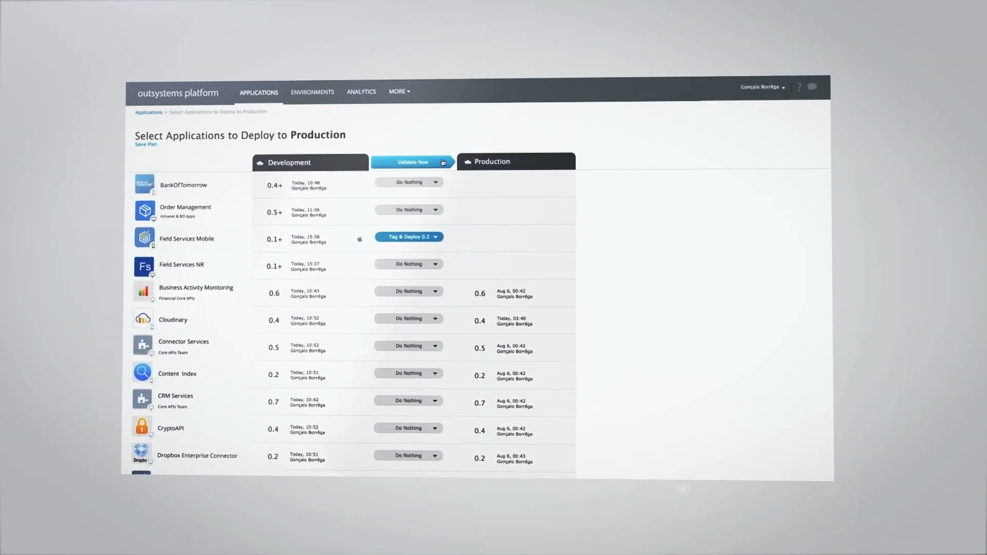
{"action": "left_click", "coordinate": [409, 162]}
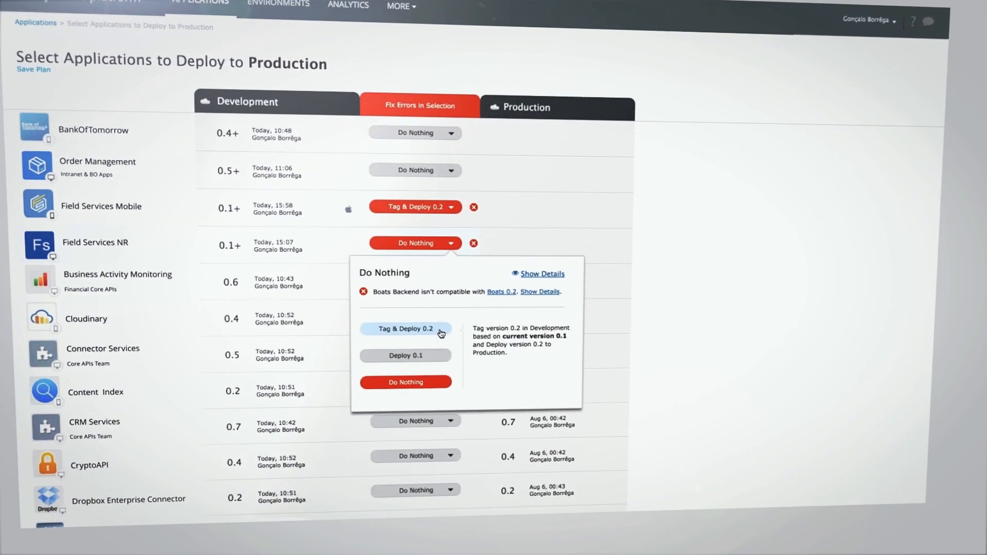
{"action": "left_click", "coordinate": [405, 328]}
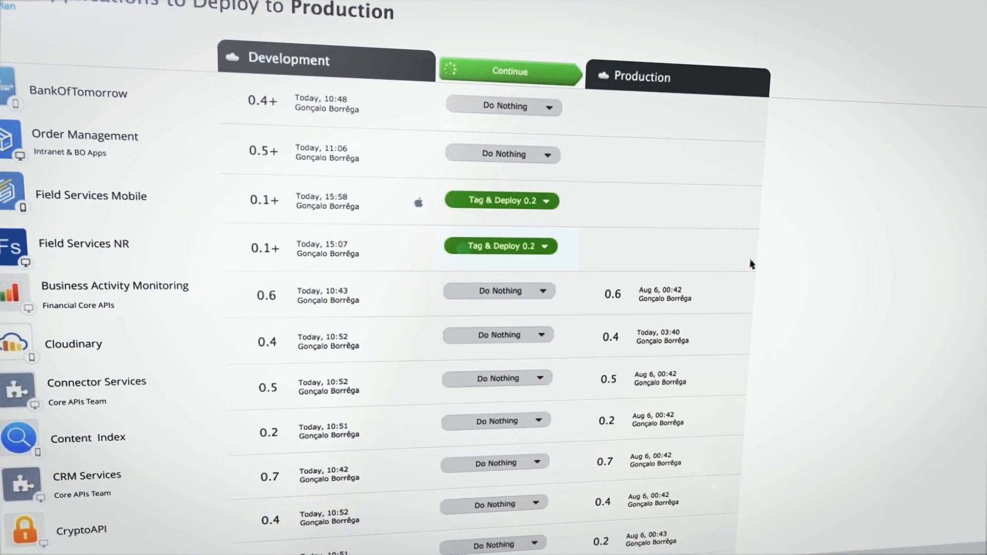
{"action": "left_click", "coordinate": [510, 71]}
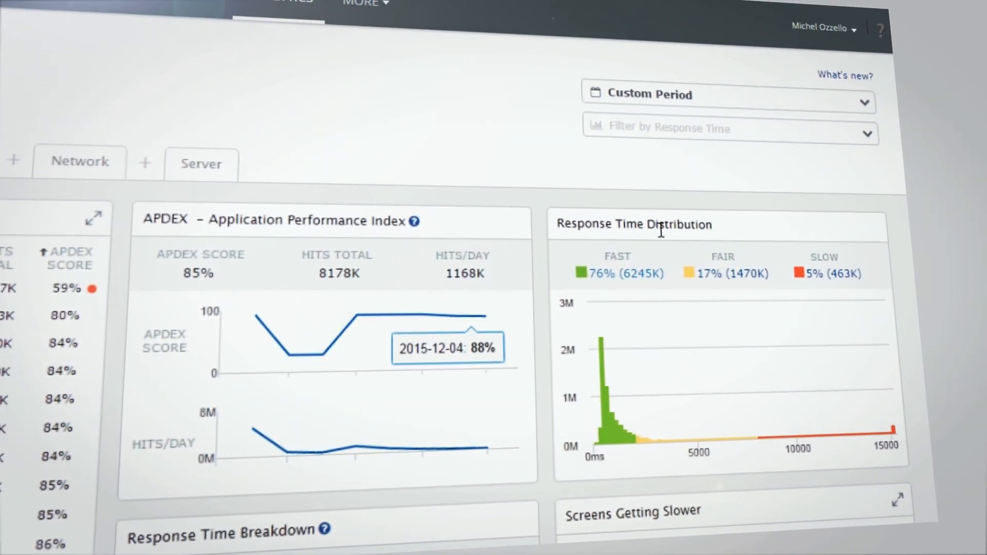
{"action": "scroll", "scroll_direction": "down", "scroll_amount": 3}
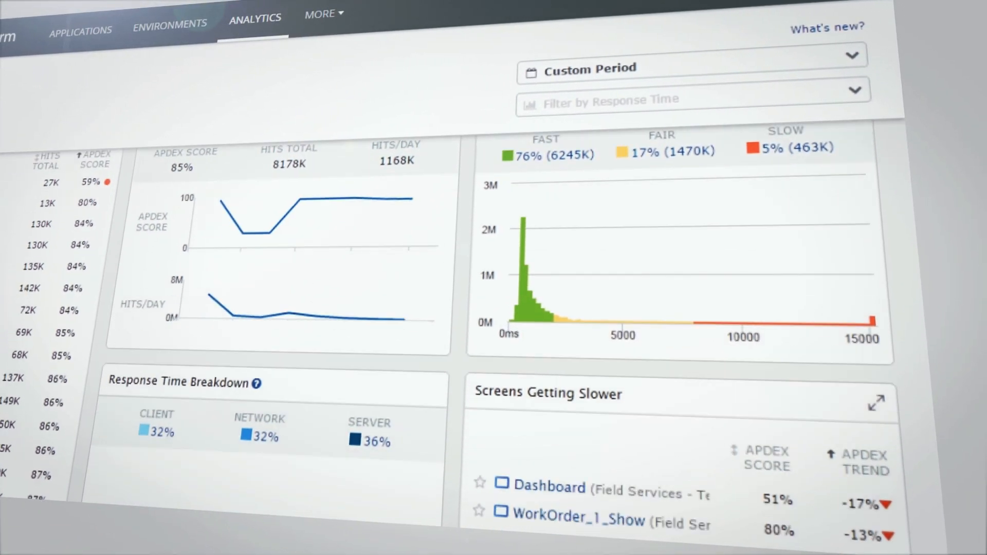
{"action": "scroll", "scroll_direction": "down", "scroll_amount": 3}
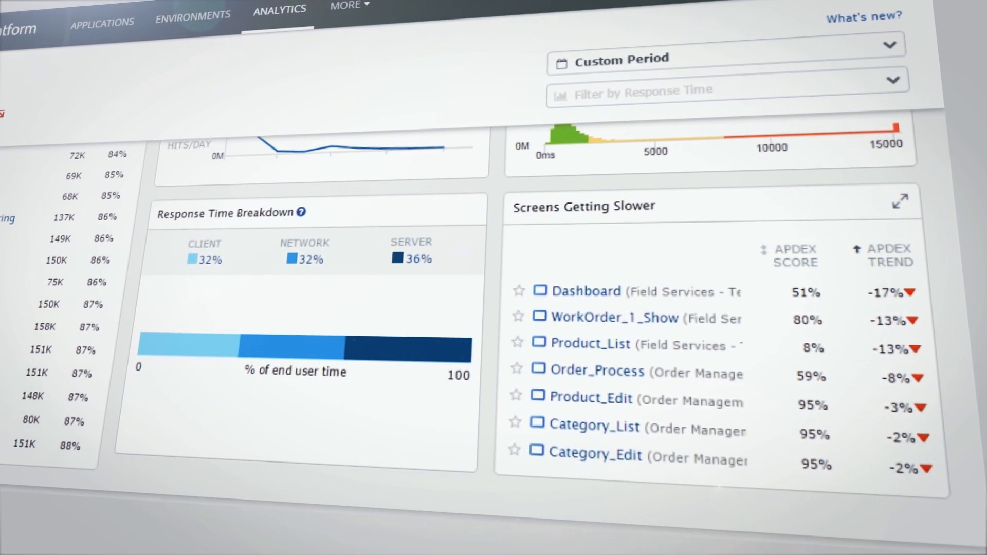